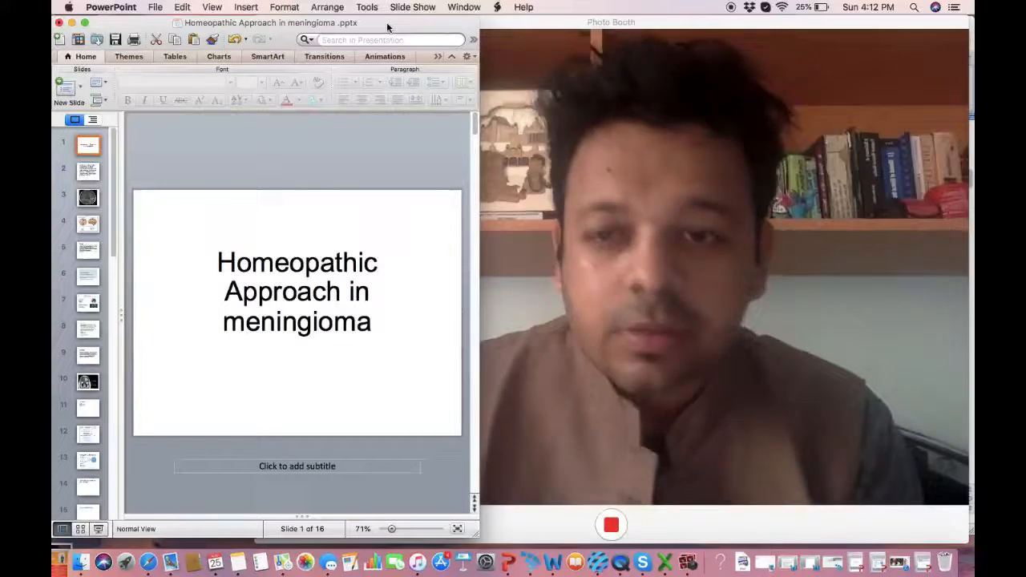
- Leave the title slide for slide 3, the meningioma definition and symptoms text
left_click(87, 170)
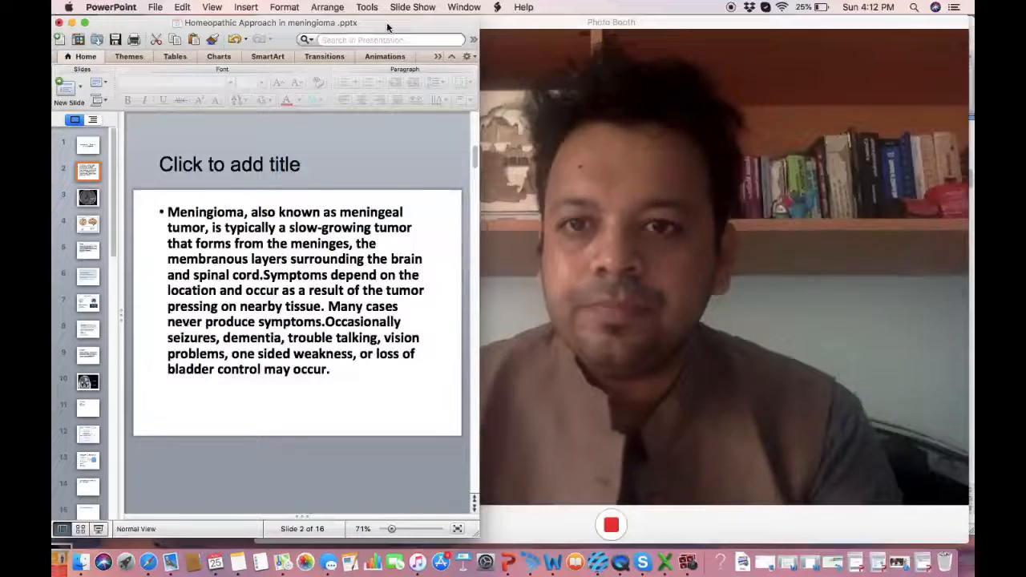
- Advance past slide 4's brain-location diagram to slide 6, the symptoms list
left_click(87, 195)
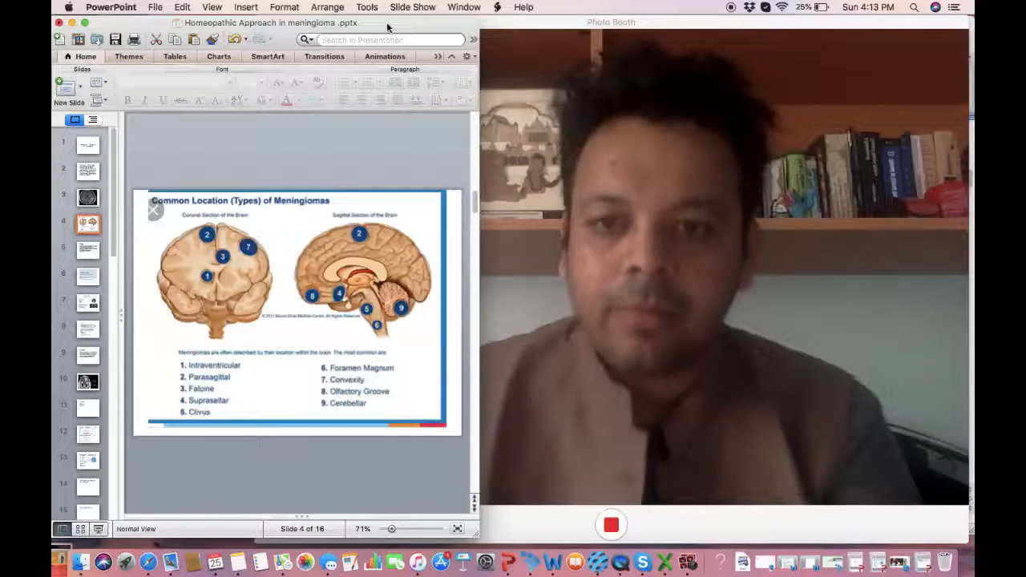
left_click(88, 251)
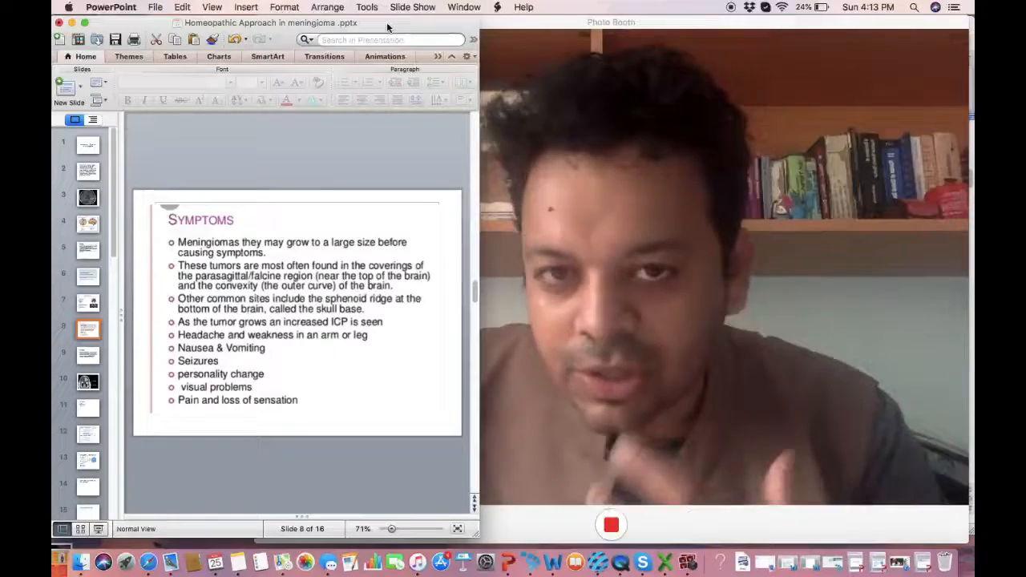
- Jump to slide 11, the Treatment slide listing surgery, chemotherapy and radiotherapy
left_click(86, 356)
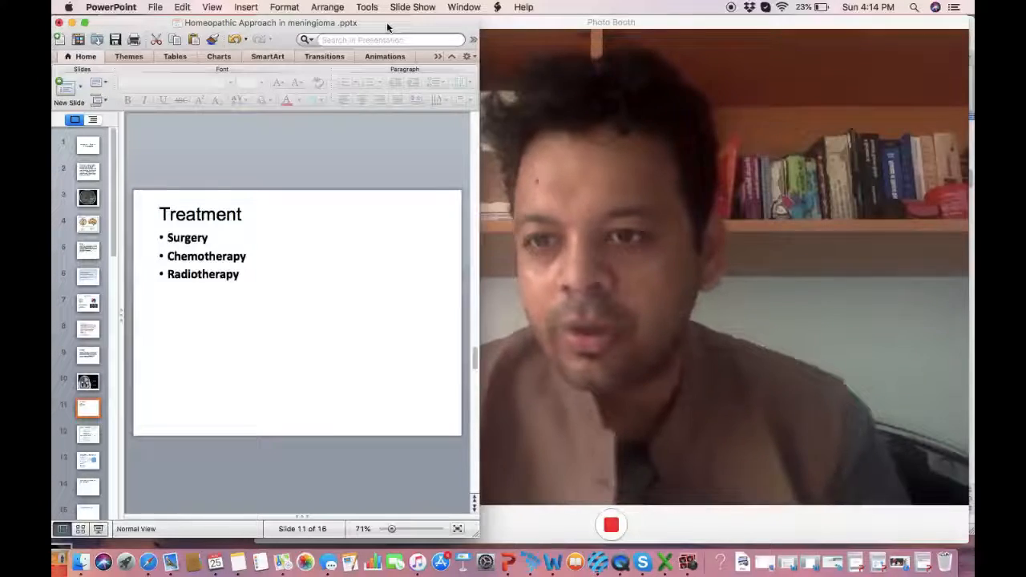
left_click(88, 459)
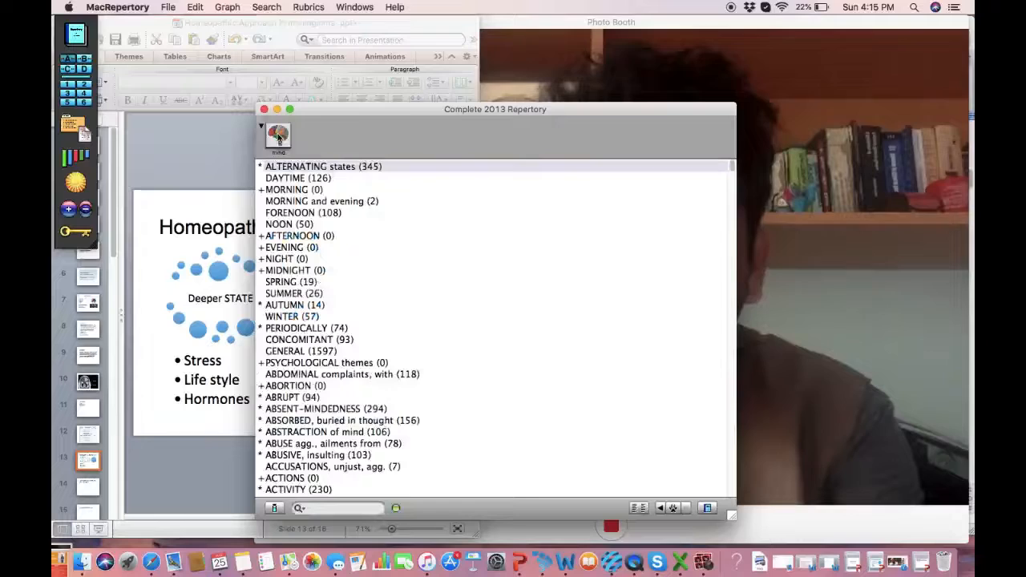
- Search the Complete 2013 Repertory rubrics for 'delusio'
type("delusio")
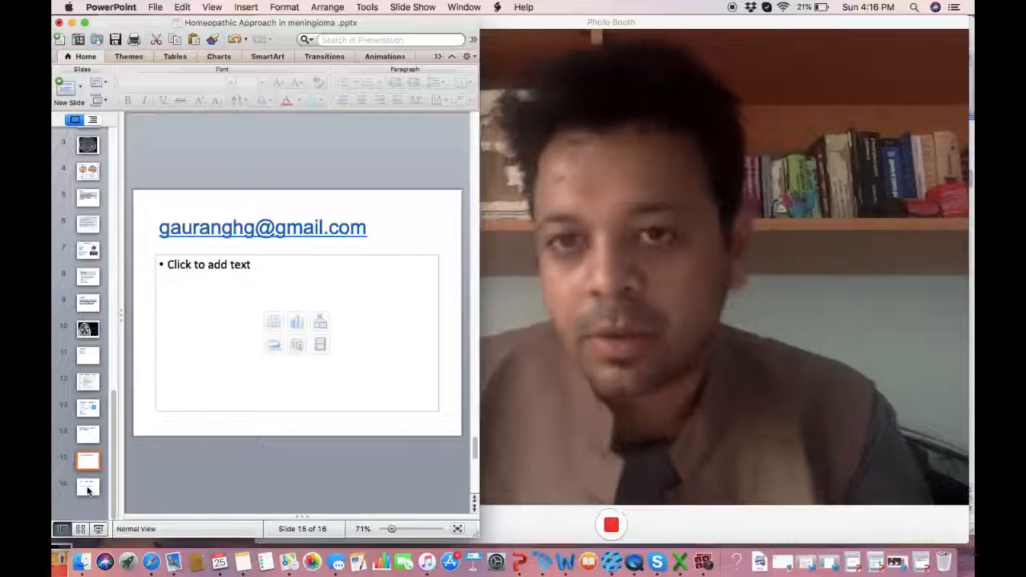
- Show slide 16, the Mumbai Dadar clinic contact with online consultation available
left_click(87, 490)
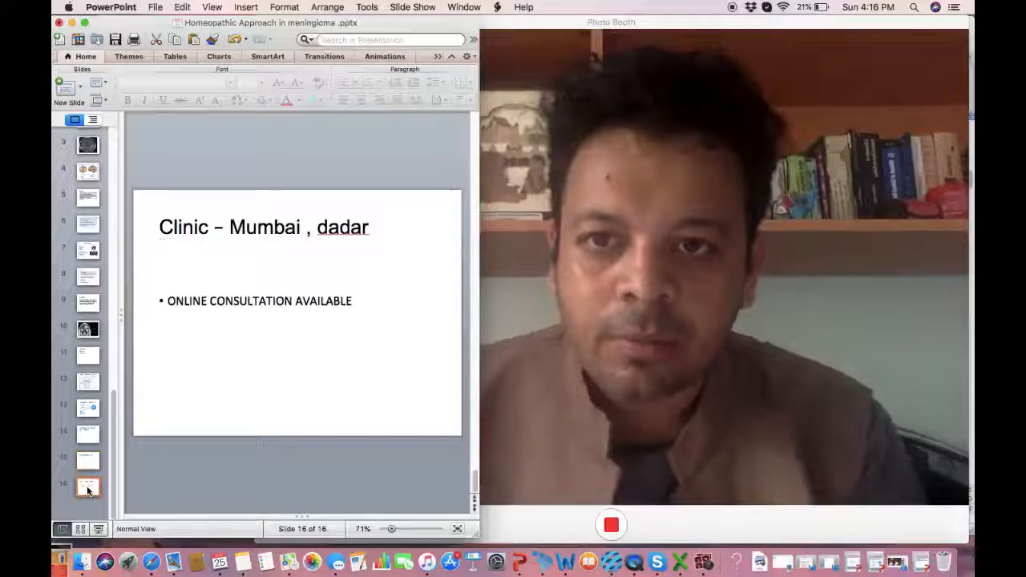